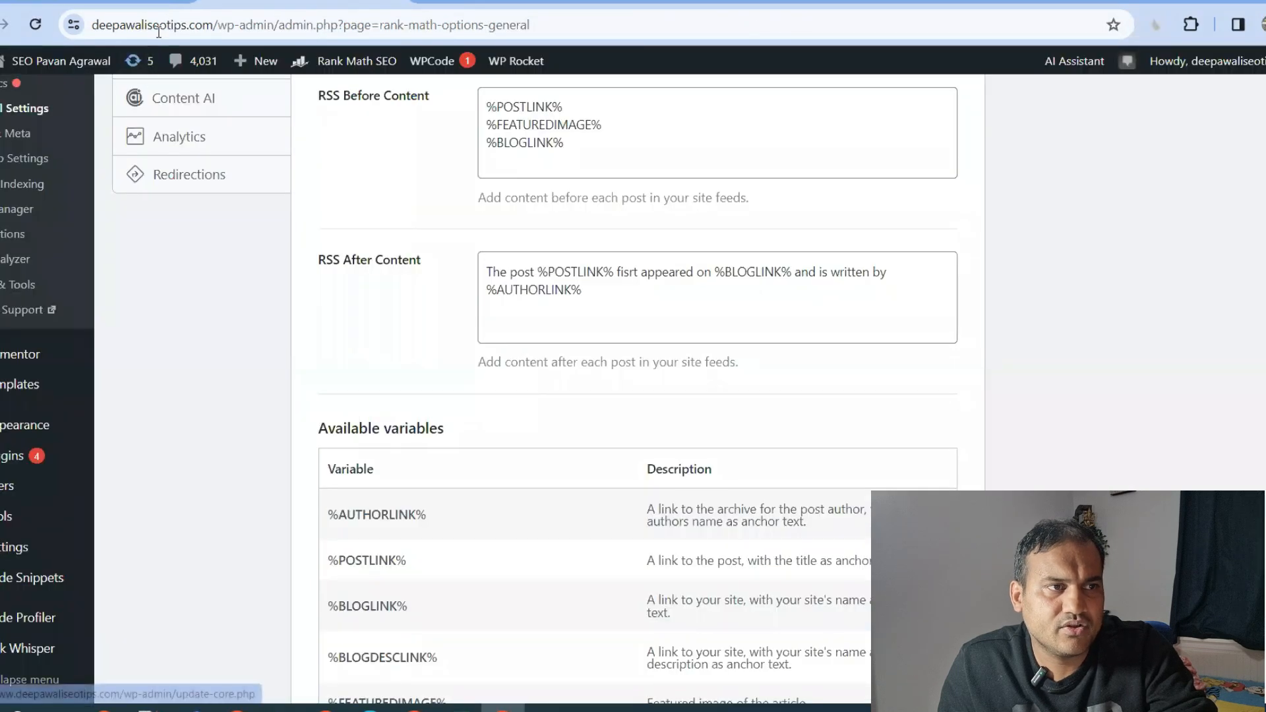
mouse_move(177, 285)
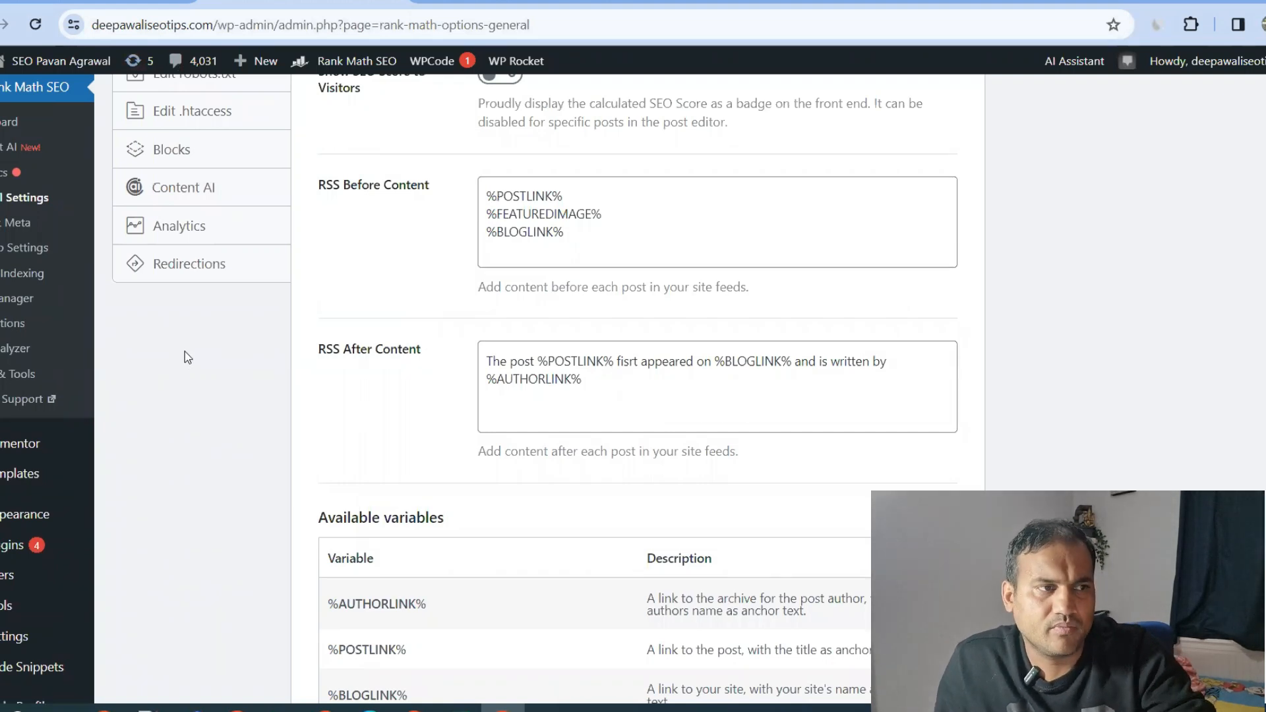
mouse_move(176, 361)
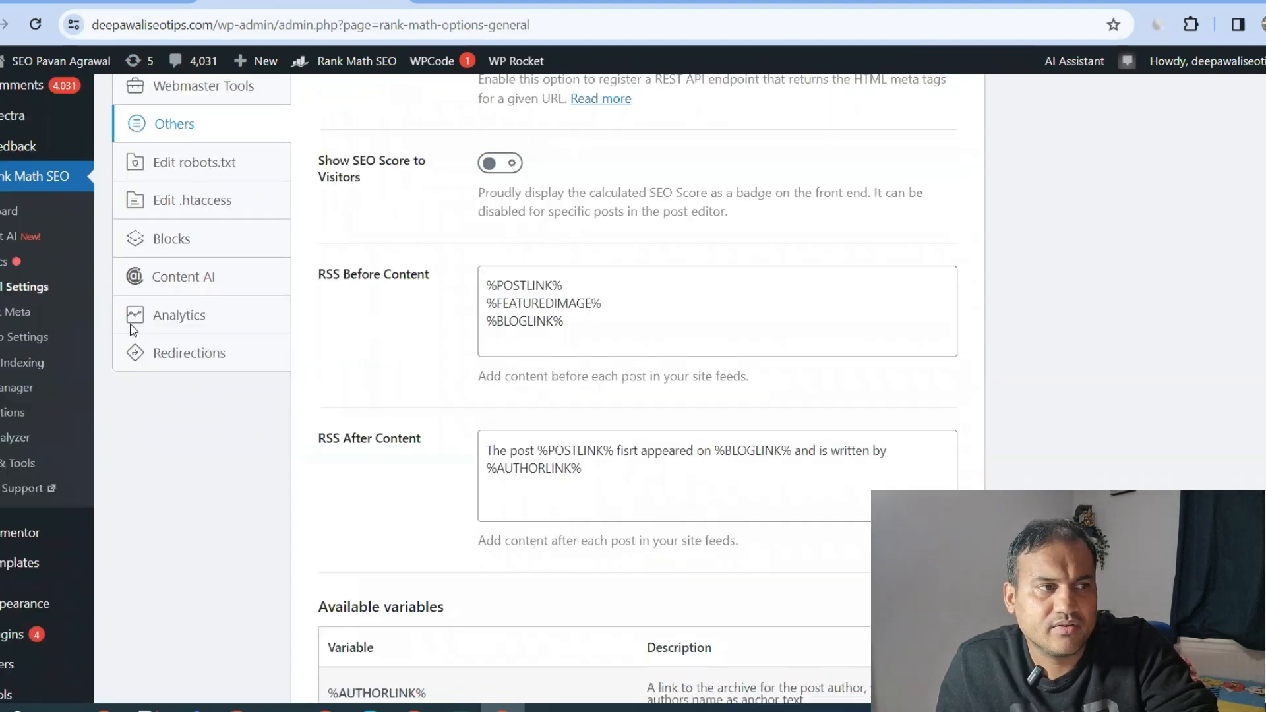
mouse_move(207, 419)
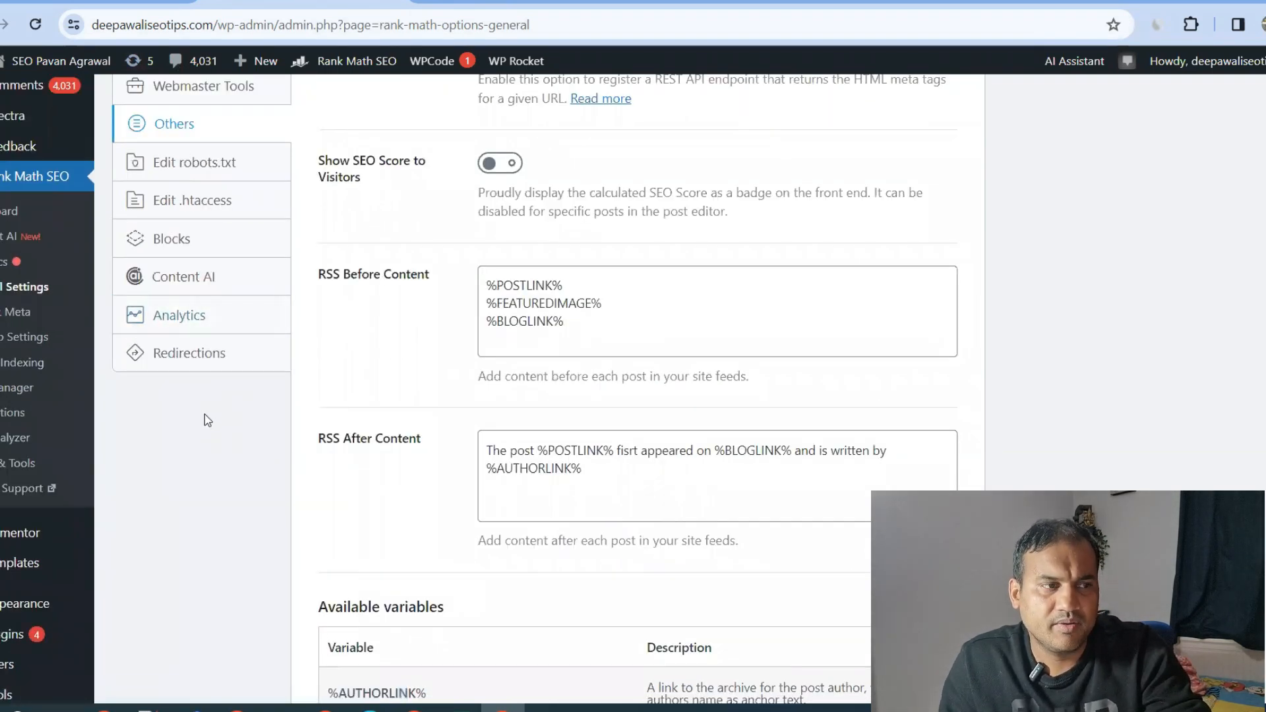
mouse_move(192, 455)
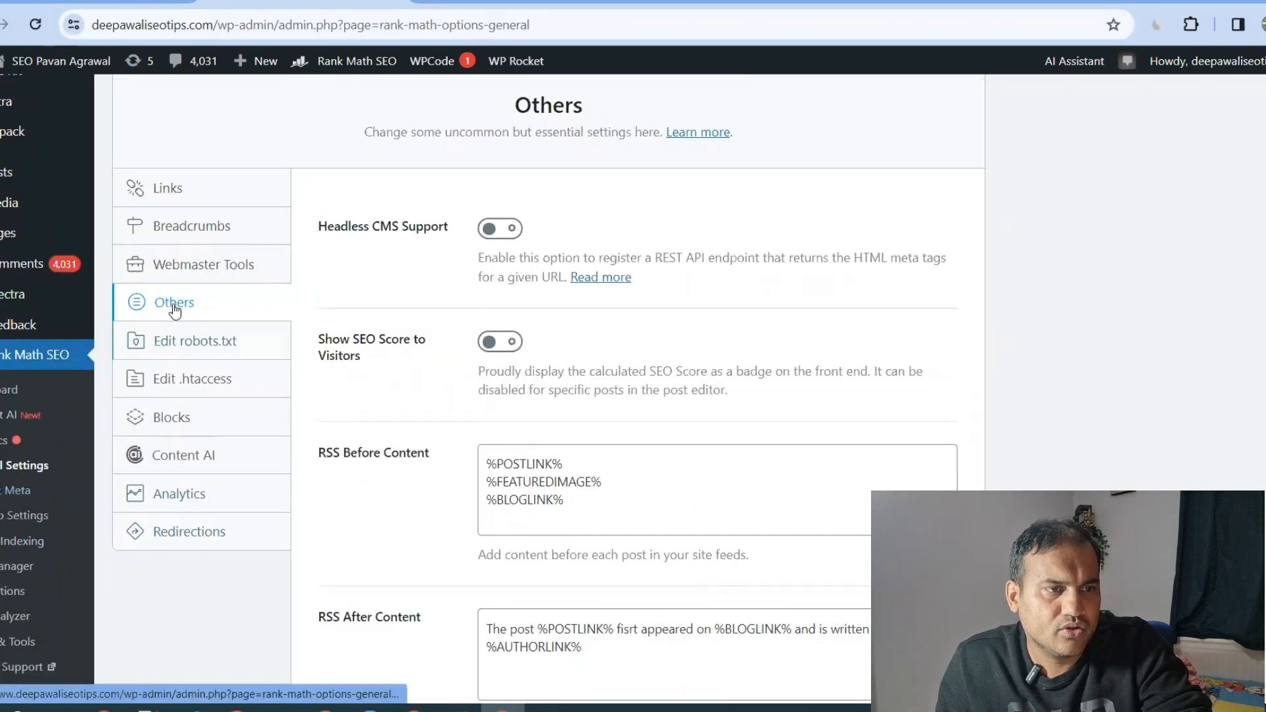
Highlight the full RSS After Content text showing its post, image, blog and author variables
scroll("down", 3)
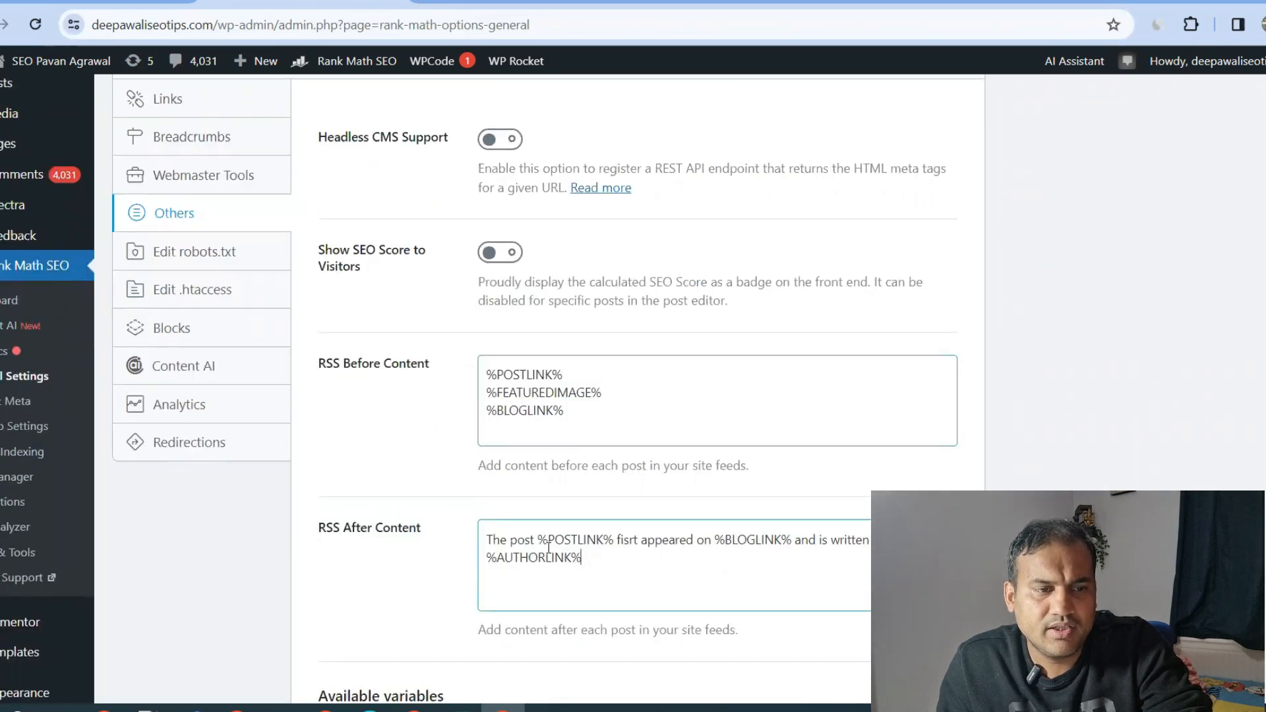
key("ctrl+a")
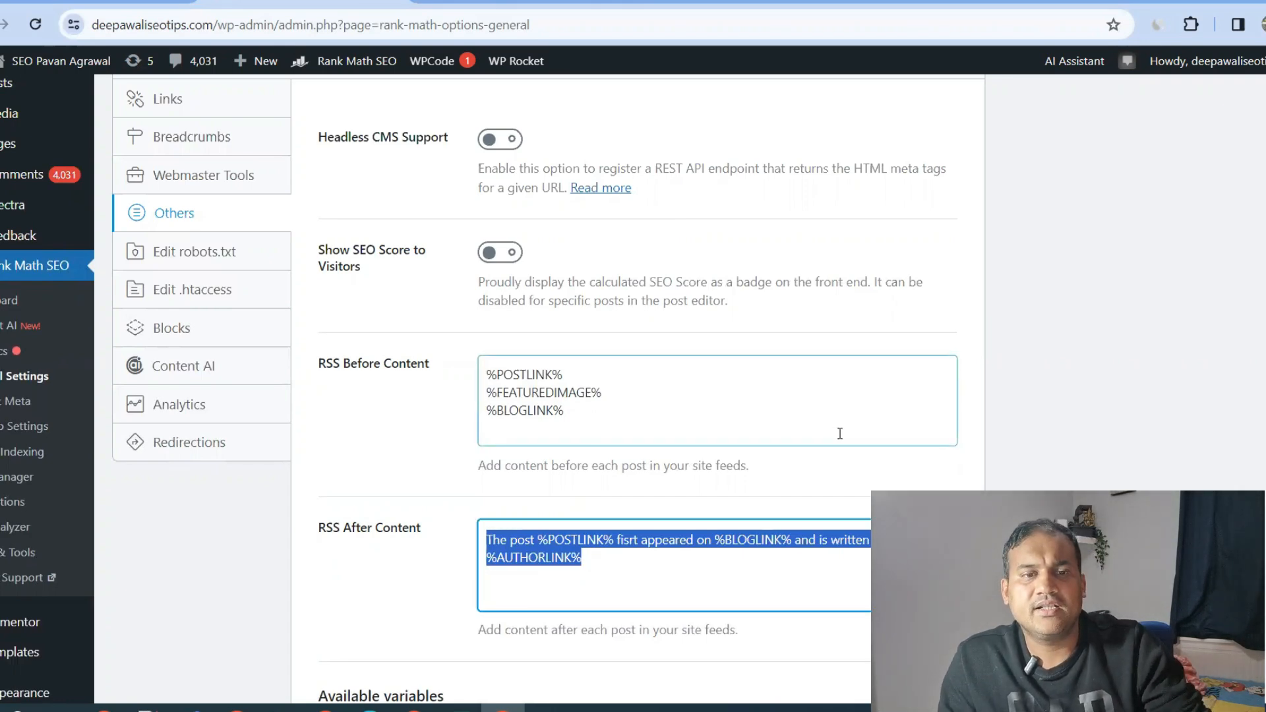
scroll("down", 3)
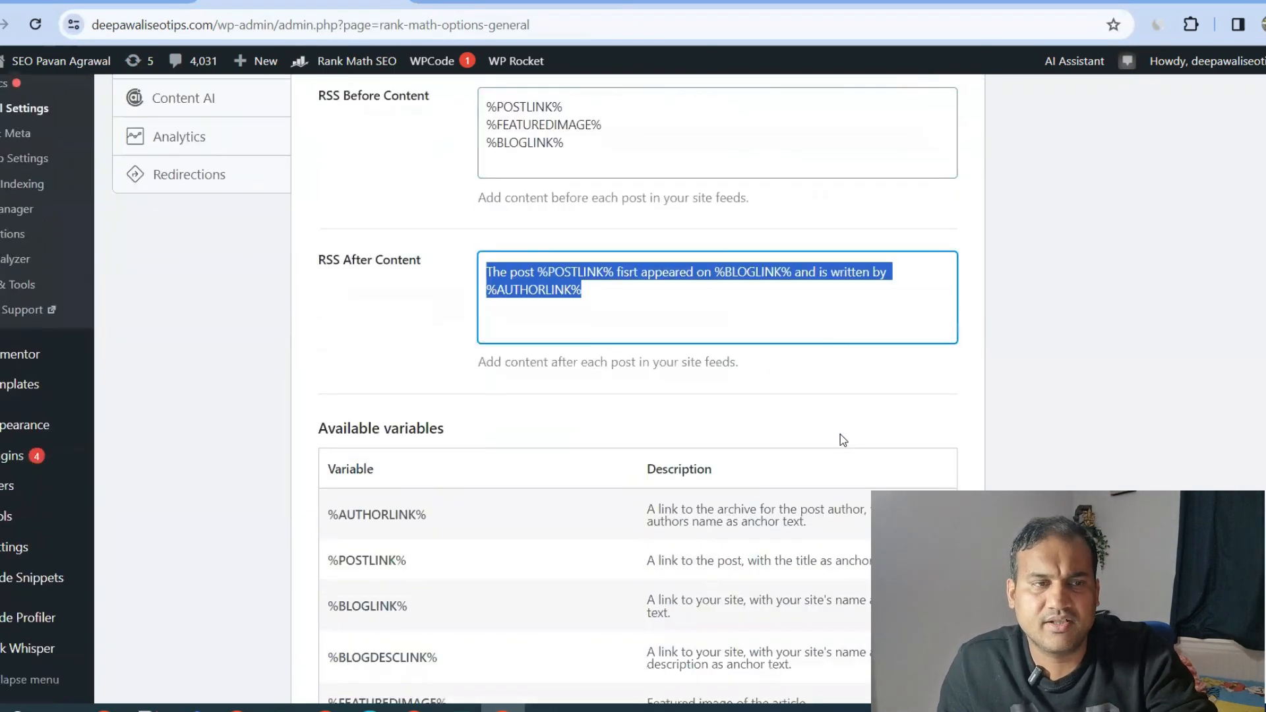
scroll("up", 3)
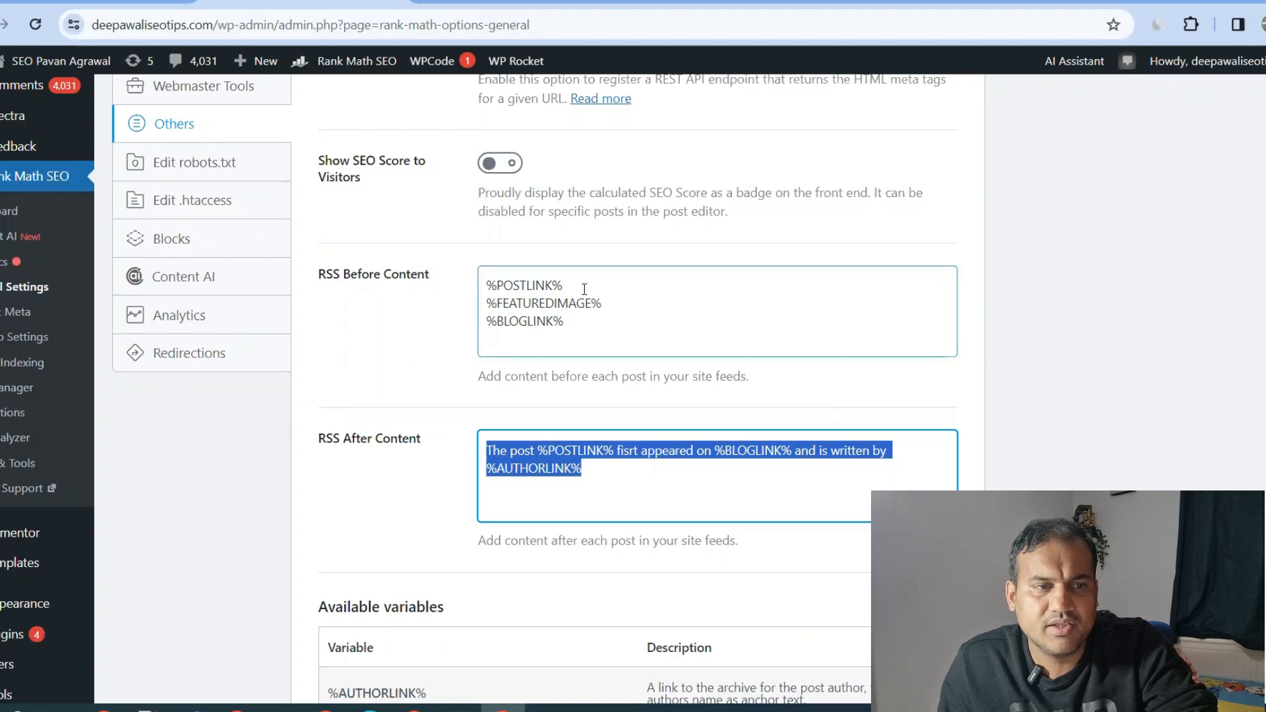
mouse_move(600, 331)
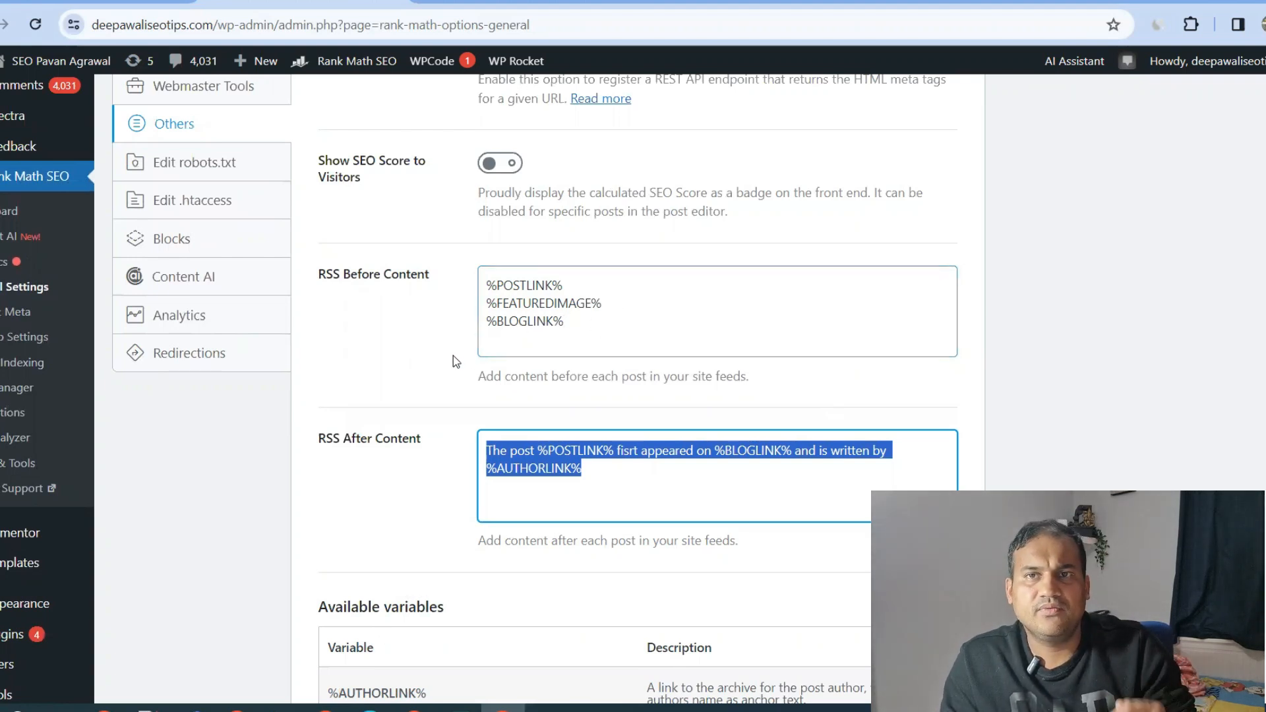
mouse_move(388, 493)
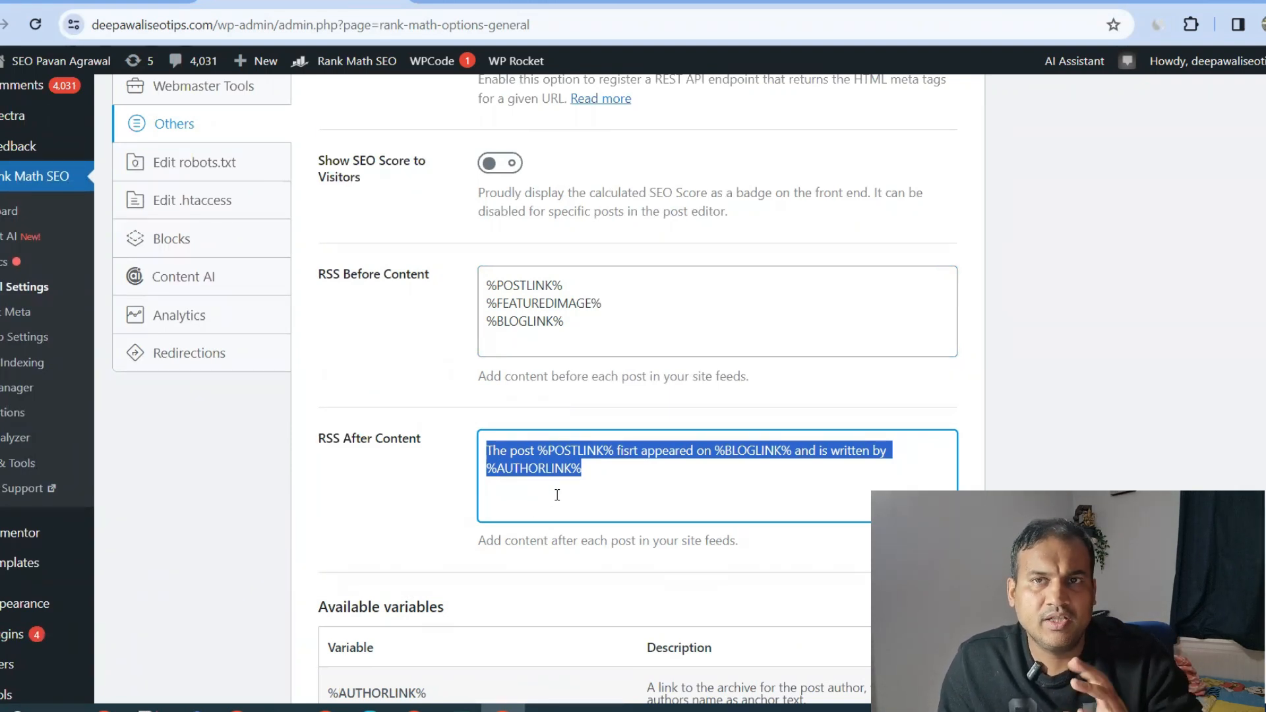
mouse_move(604, 485)
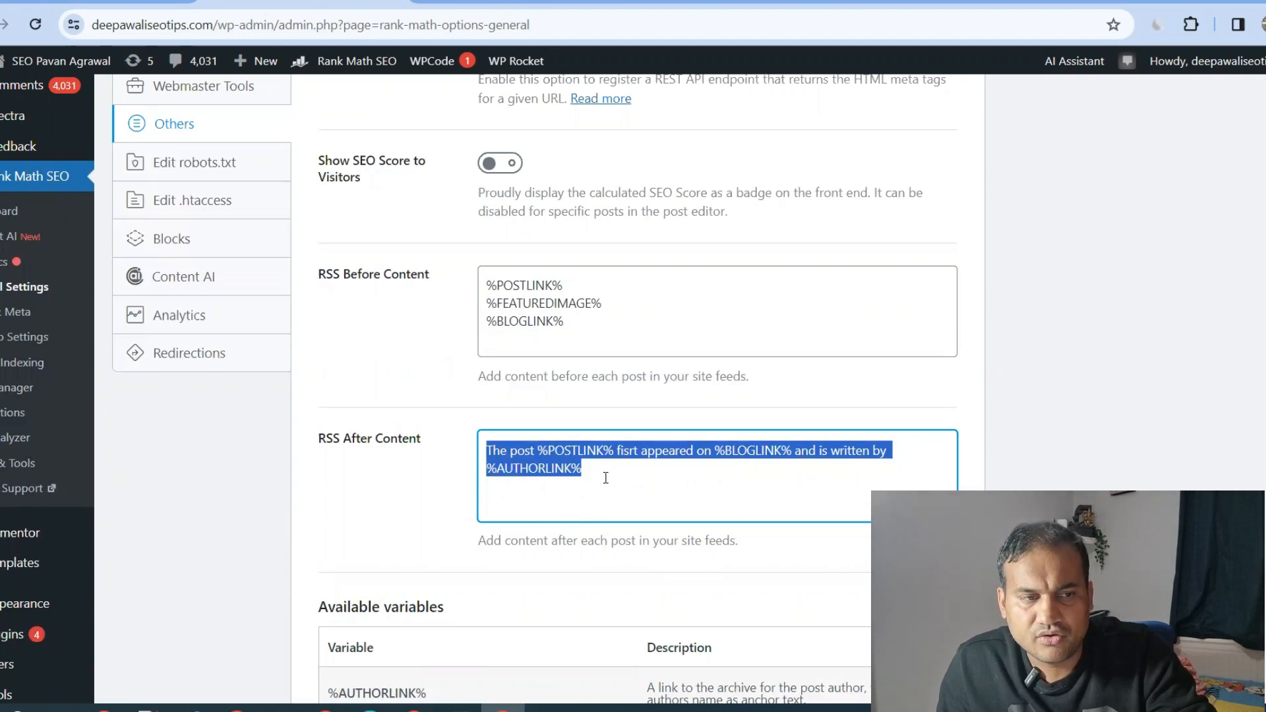
mouse_move(555, 496)
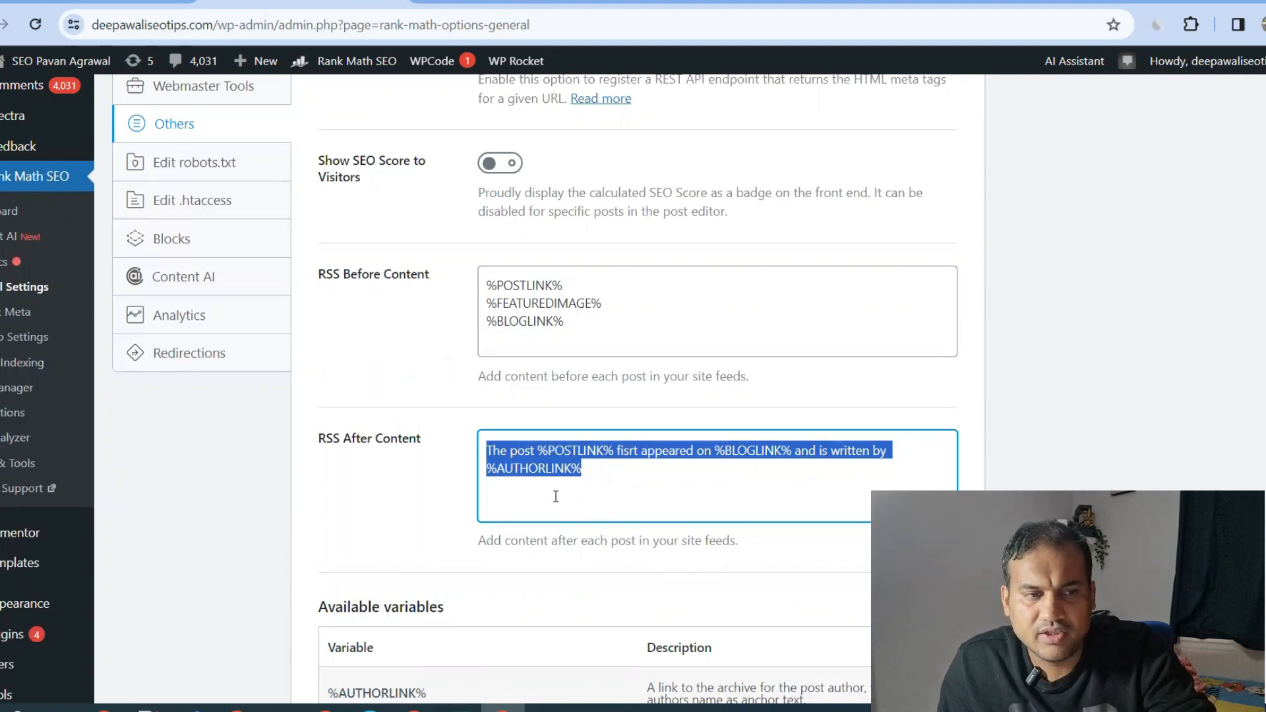
mouse_move(669, 446)
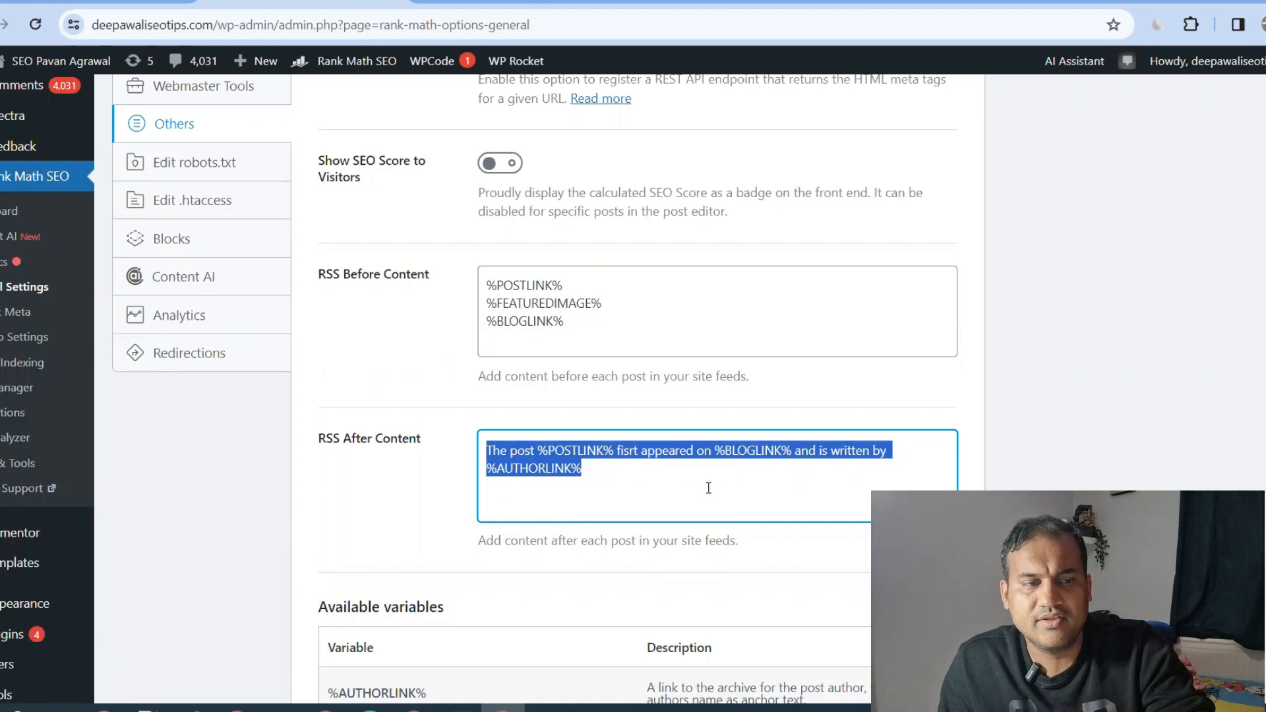
left_click(408, 521)
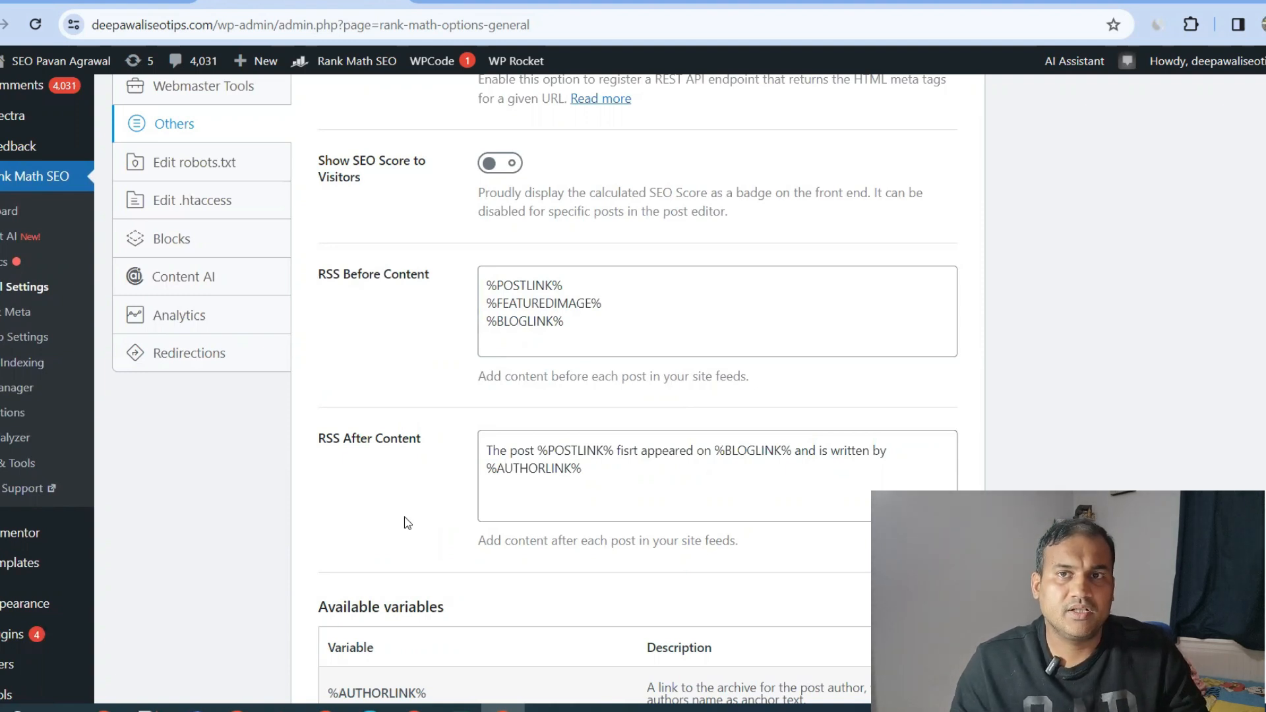
left_click(591, 488)
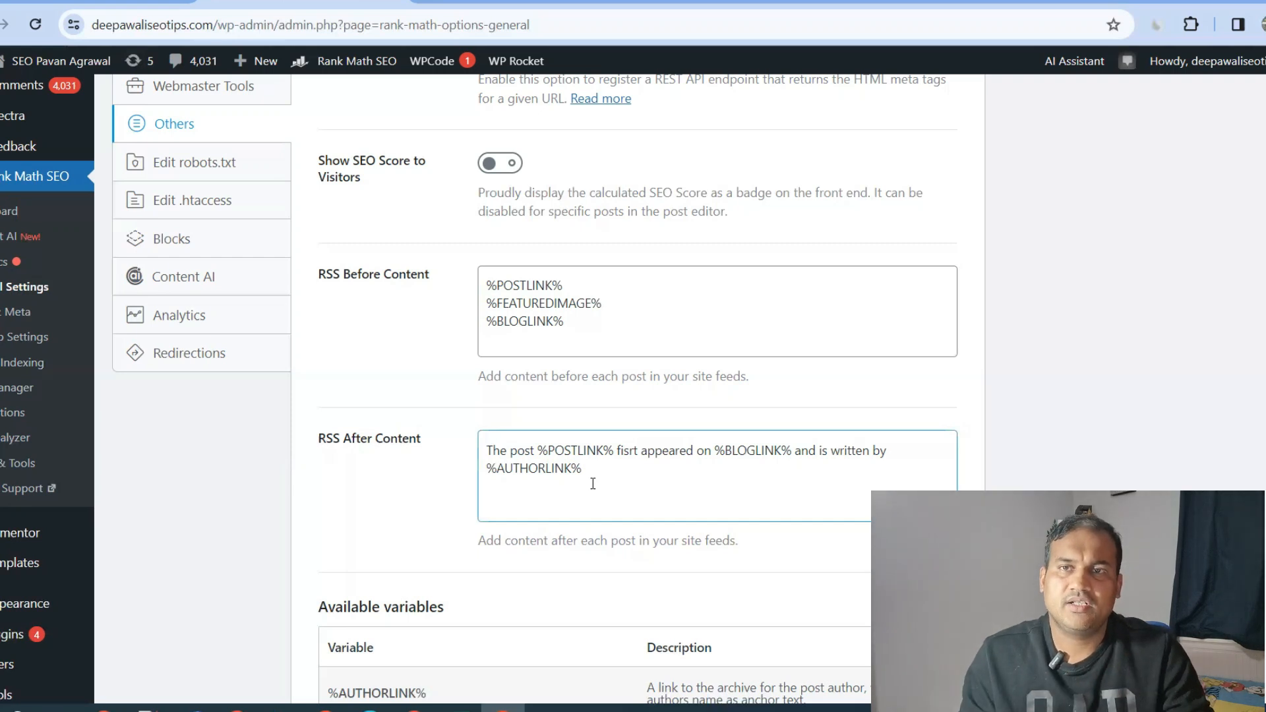
mouse_move(615, 479)
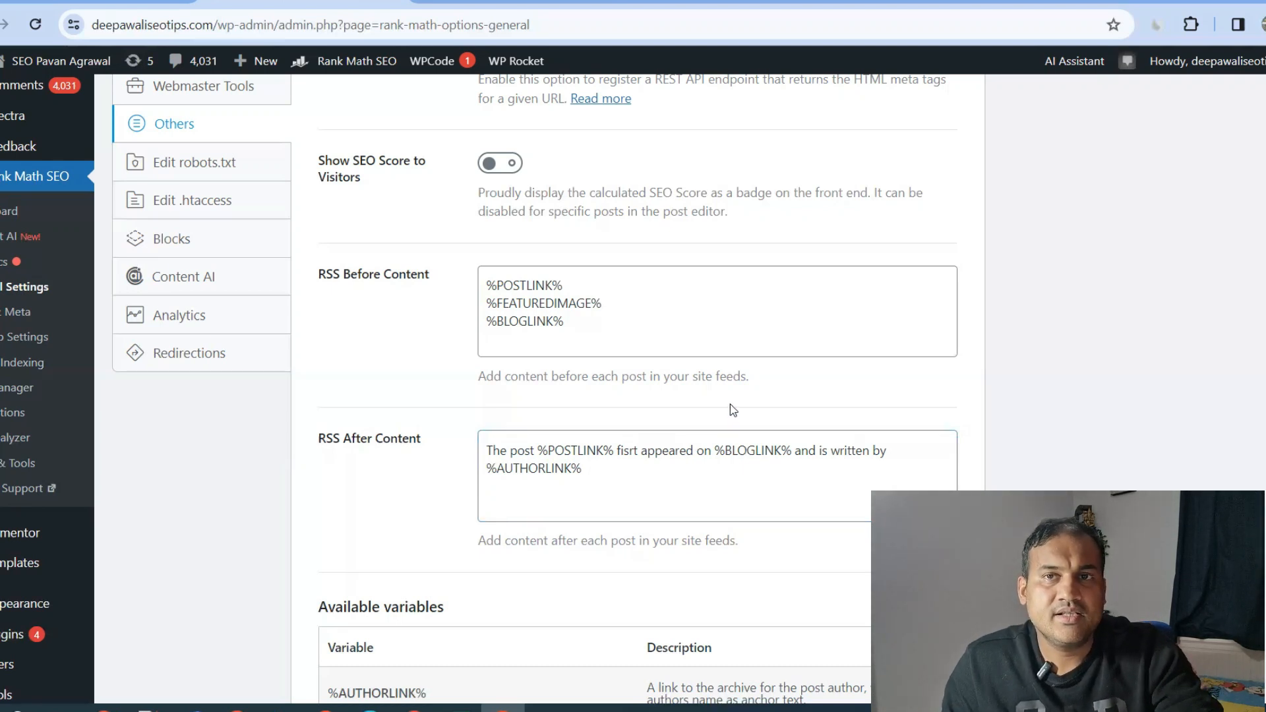
mouse_move(726, 411)
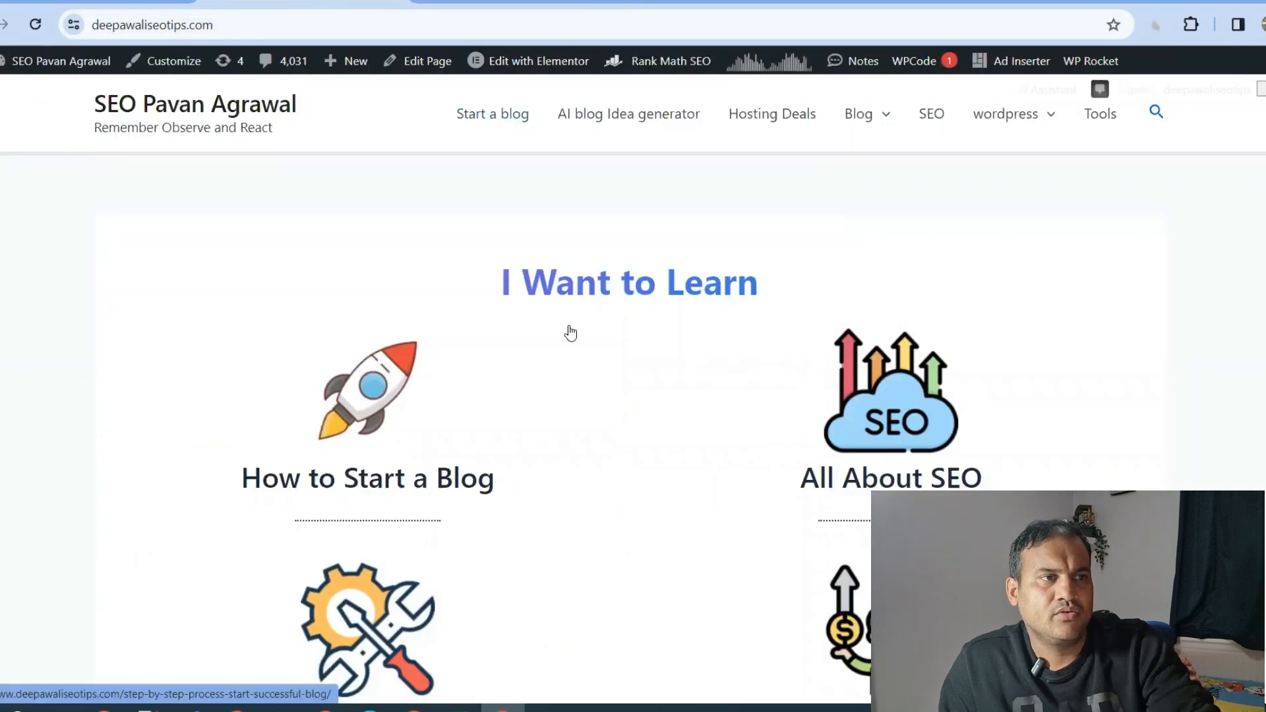
Go down the homepage to the '6 Prompts to generate creative festival images for free' post
scroll("down", 3)
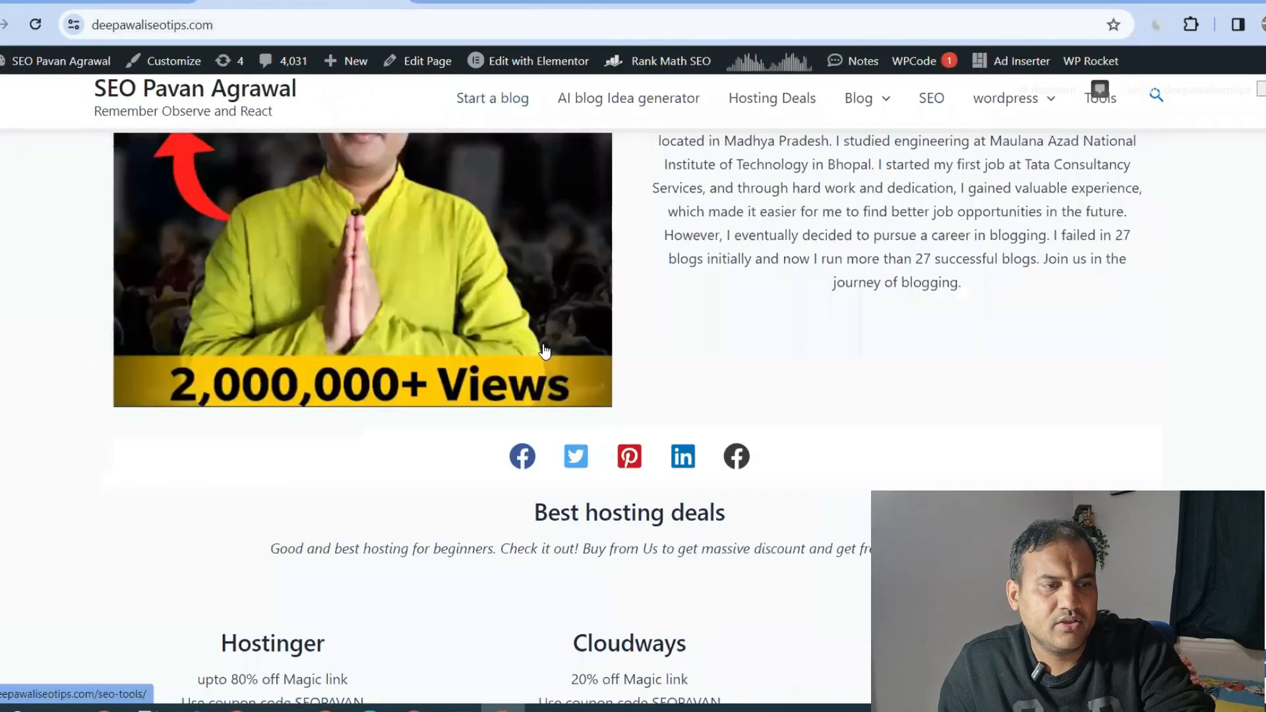
scroll("down", 3)
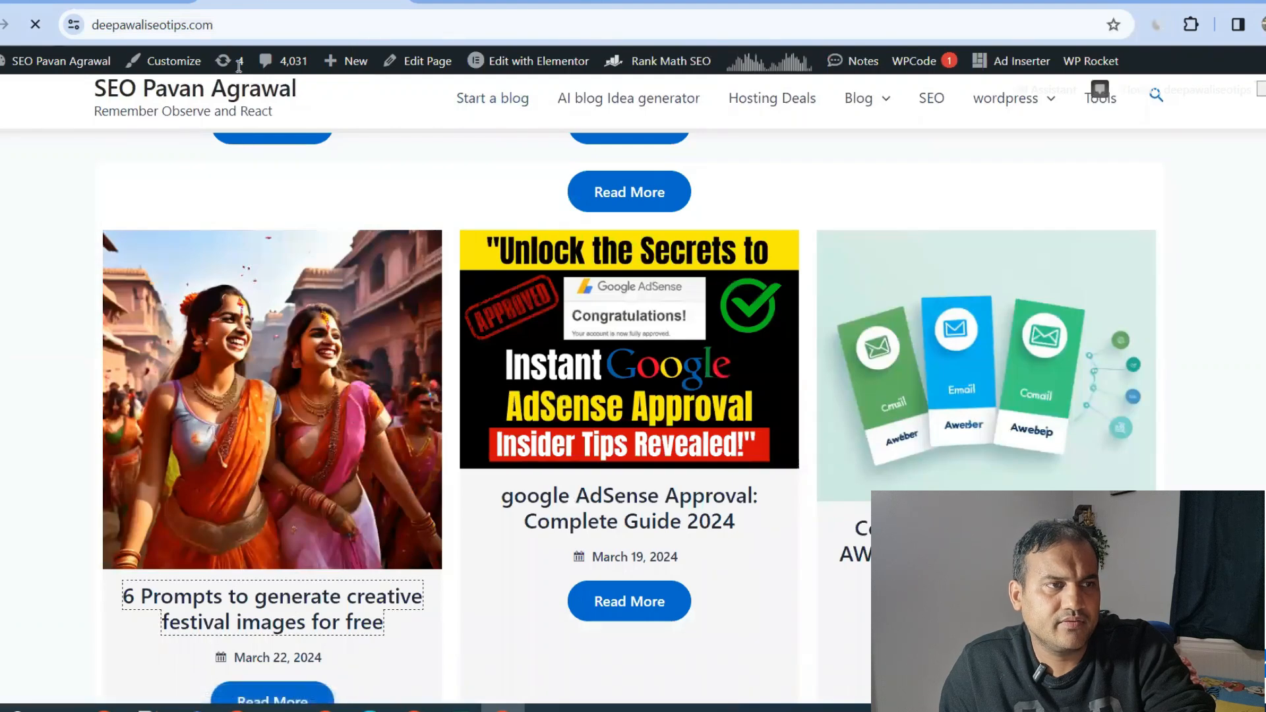
left_click(272, 609)
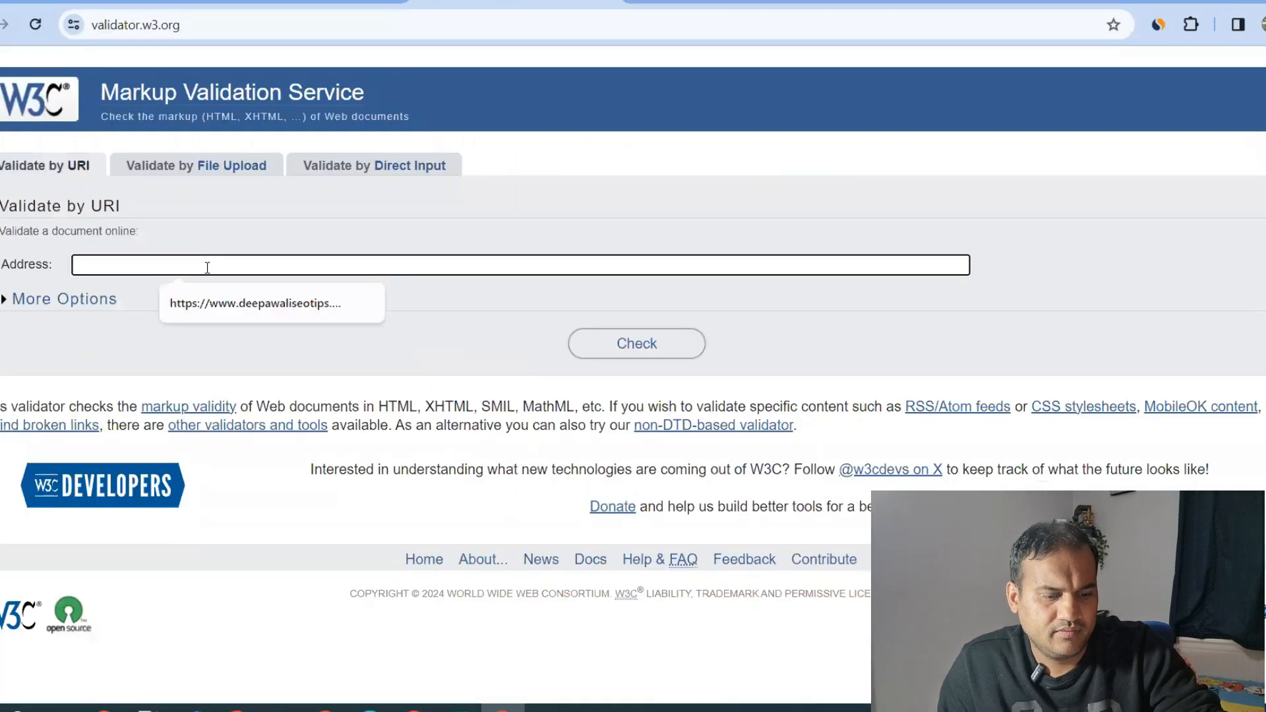
Validate the festival-images post's /feed/ URL on deepawaliseotips.com via Check
type("https://www.deepawaliseotips.com/prompts-generate-creative-festival-images-free/feed/")
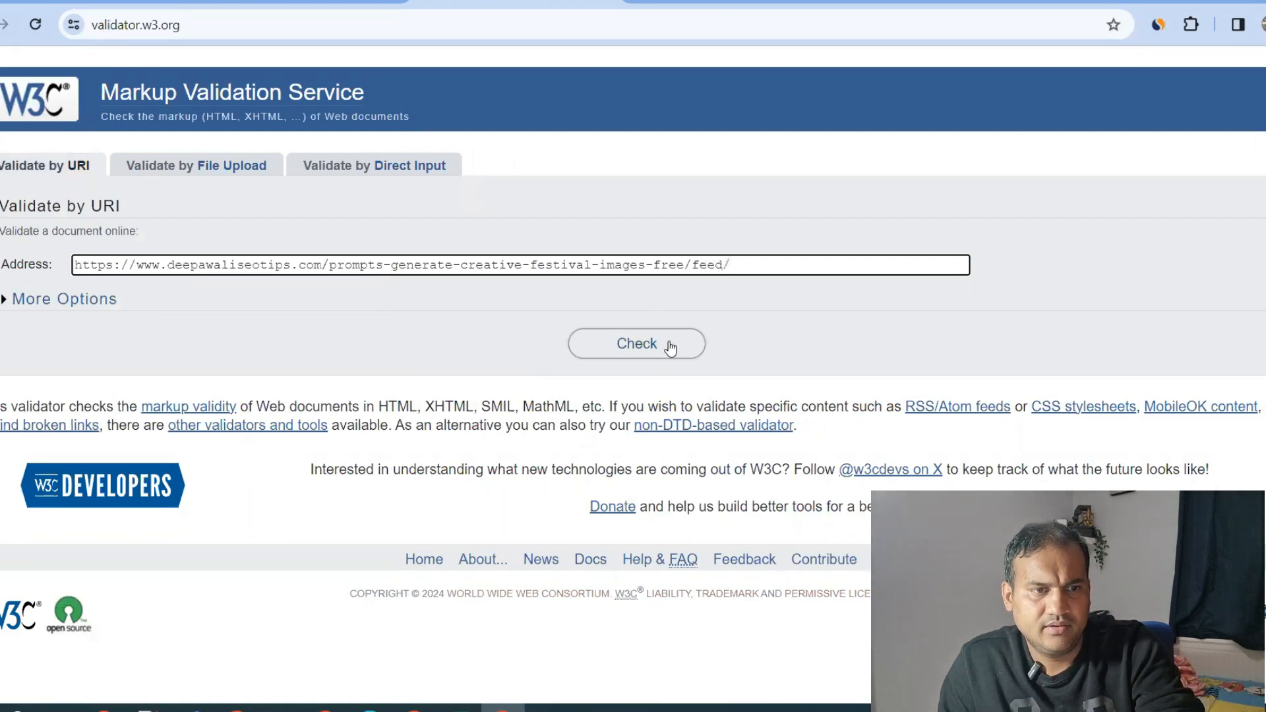
left_click(637, 343)
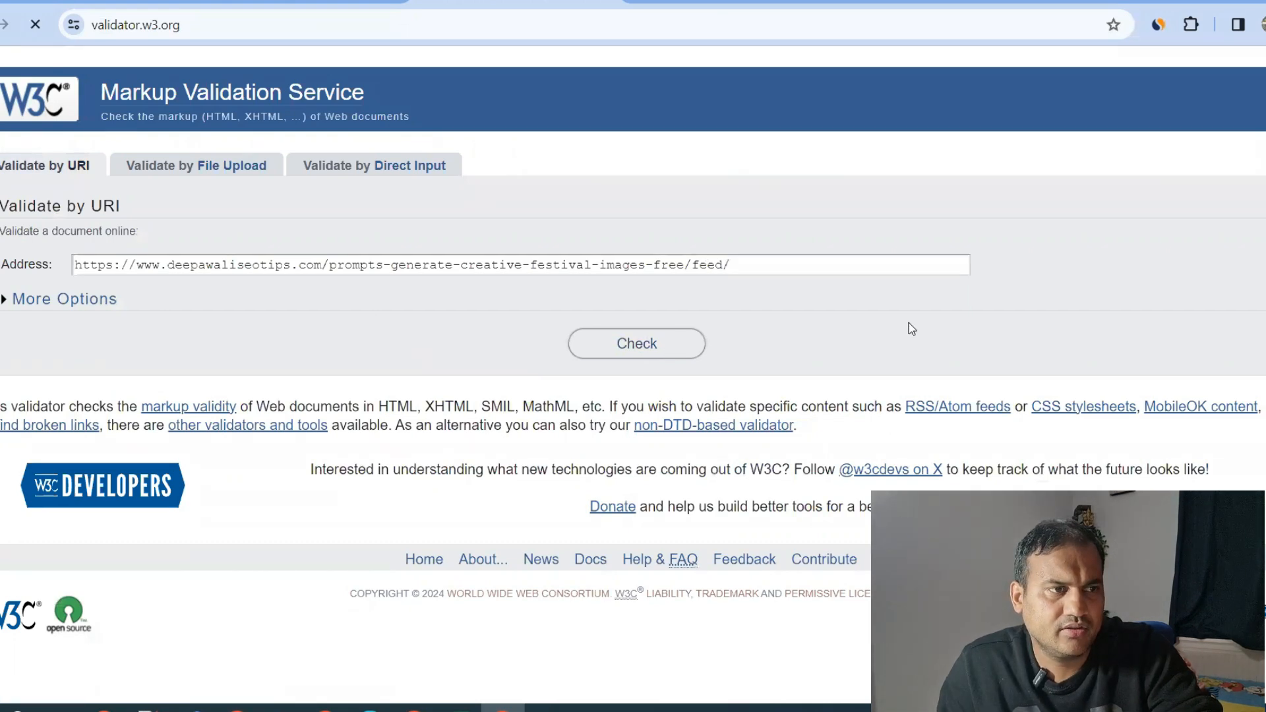
Confirm the Feed Validation Service reports 'This is a valid RSS feed'
left_click(637, 343)
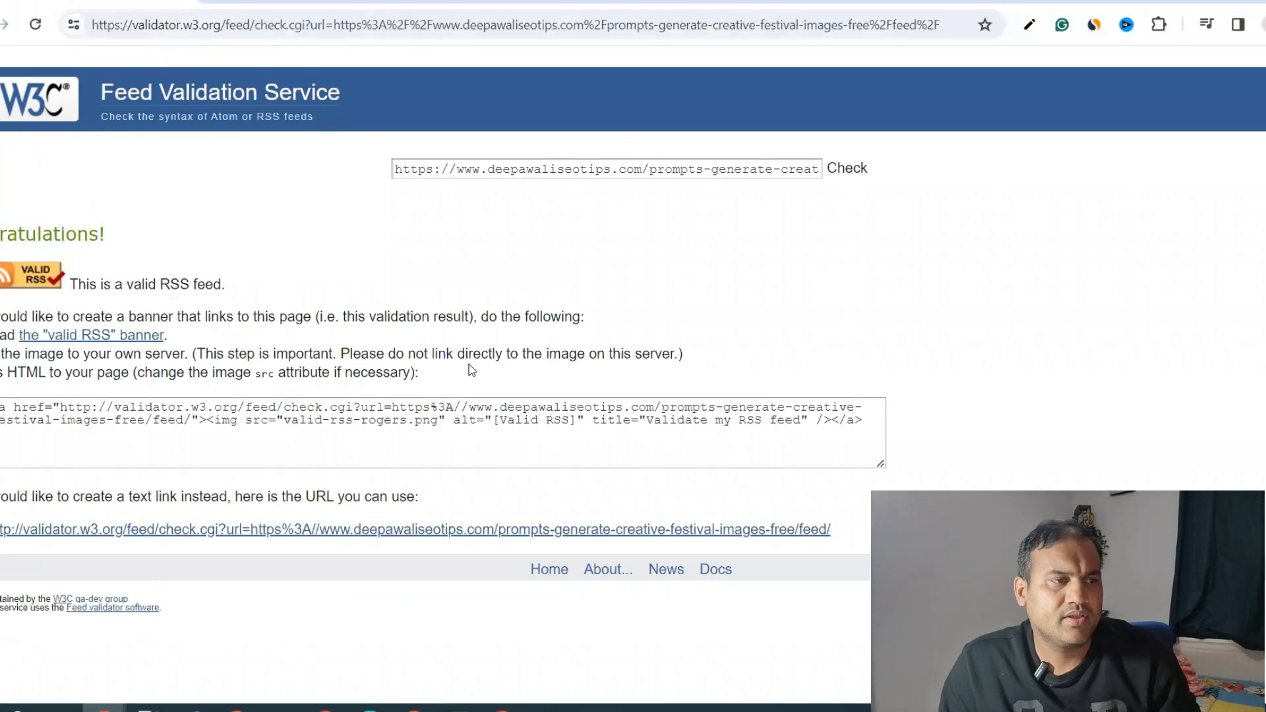
mouse_move(371, 261)
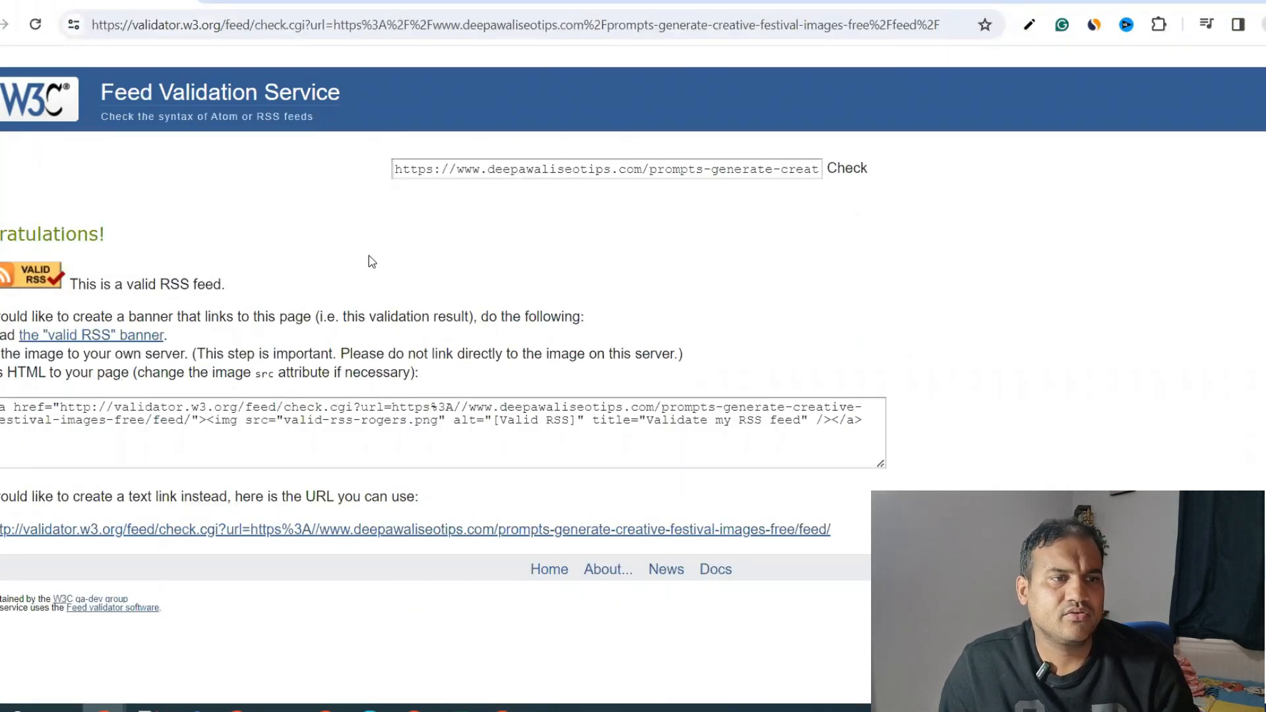
mouse_move(682, 254)
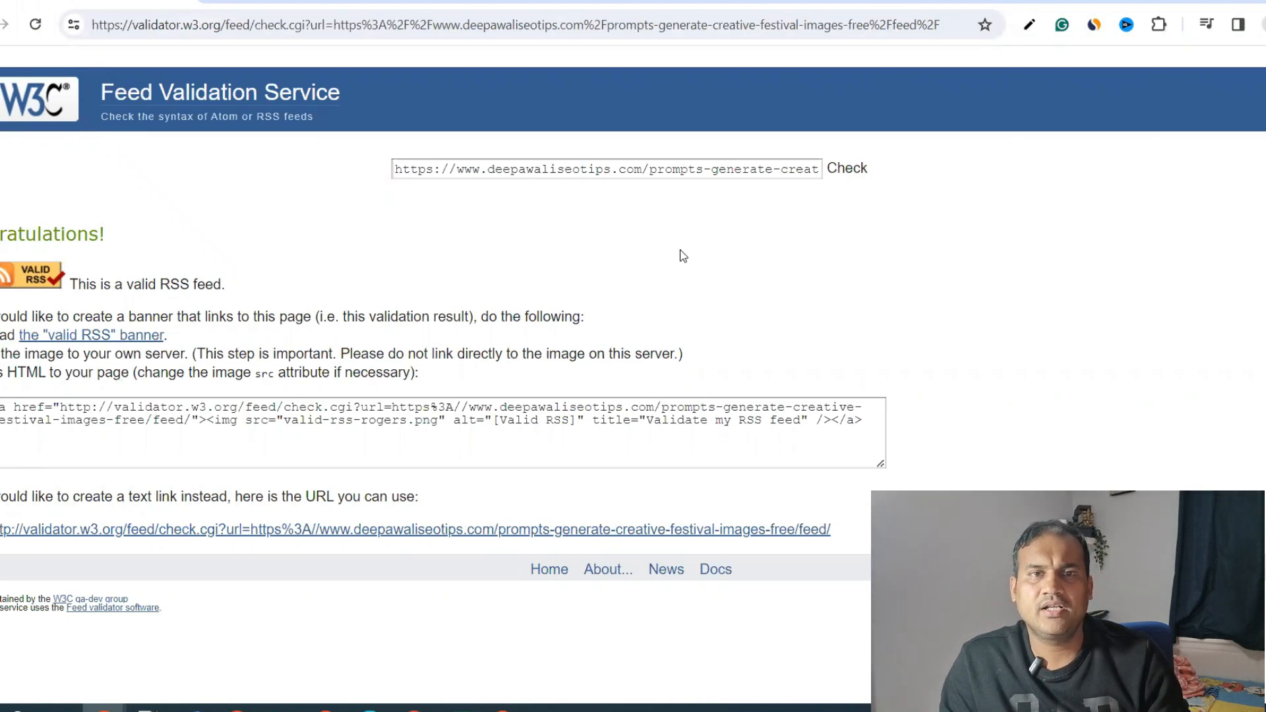